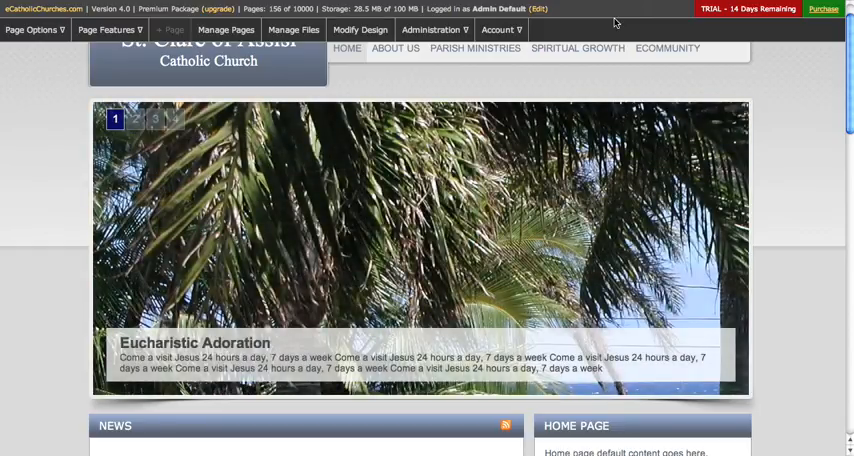
# Step: Reveal the Administration menu listing site settings, admin users, plugins, memberships and page aliases
pyautogui.click(136, 118)
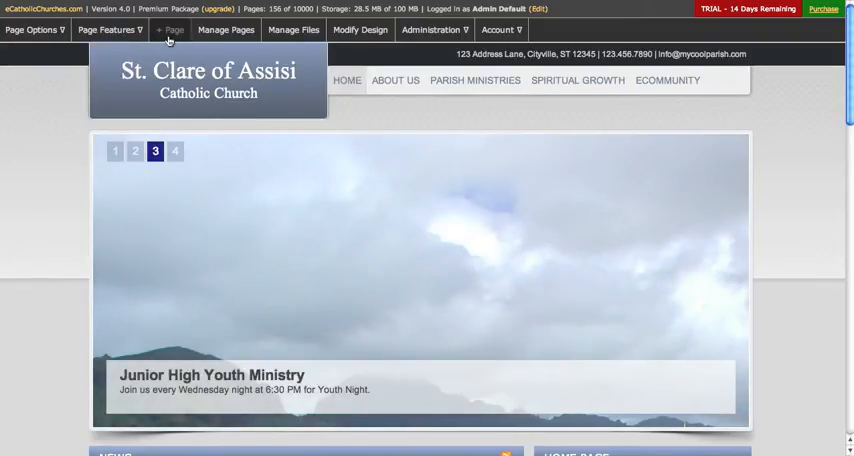
pyautogui.click(430, 28)
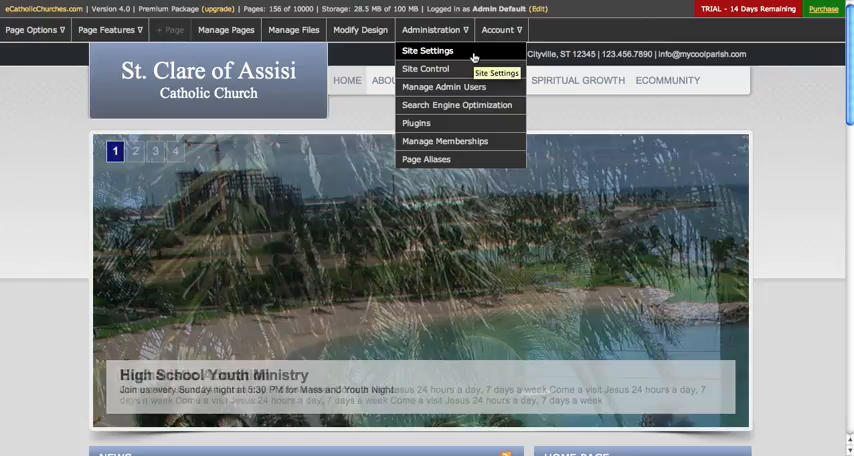
# Step: Change the Site Name to St. Joseph Catholic Parish in Site Settings and save it
pyautogui.click(428, 52)
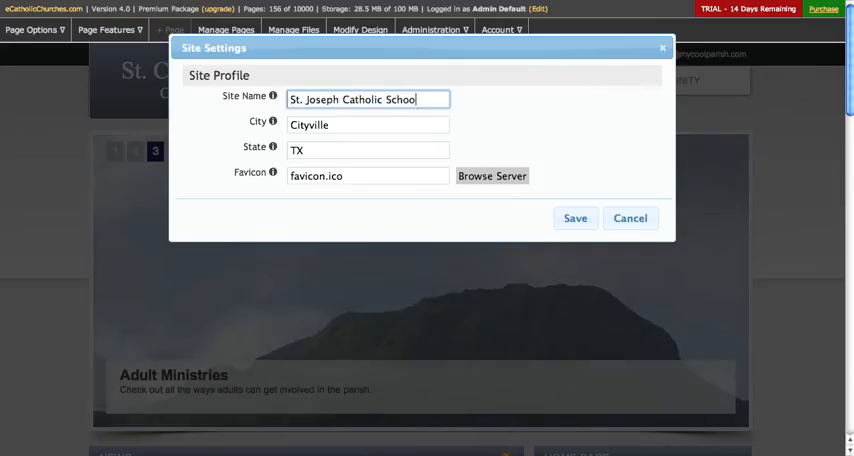
pyautogui.press('backspace')
pyautogui.write('Paris')
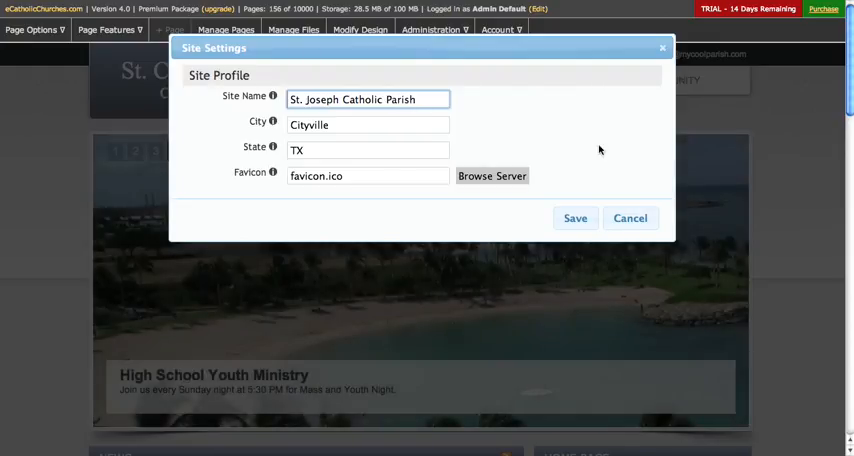
pyautogui.click(576, 218)
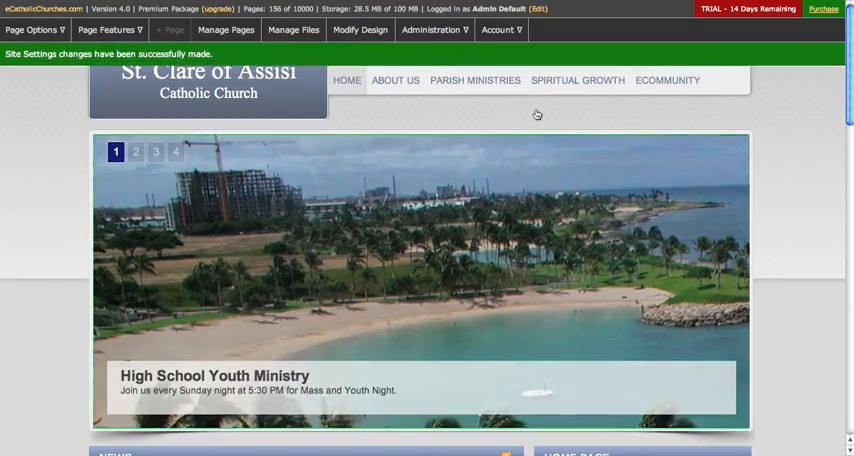
# Step: Revisit Administration, view Site Control, then bring up the Search Engine Optimization settings
pyautogui.click(434, 28)
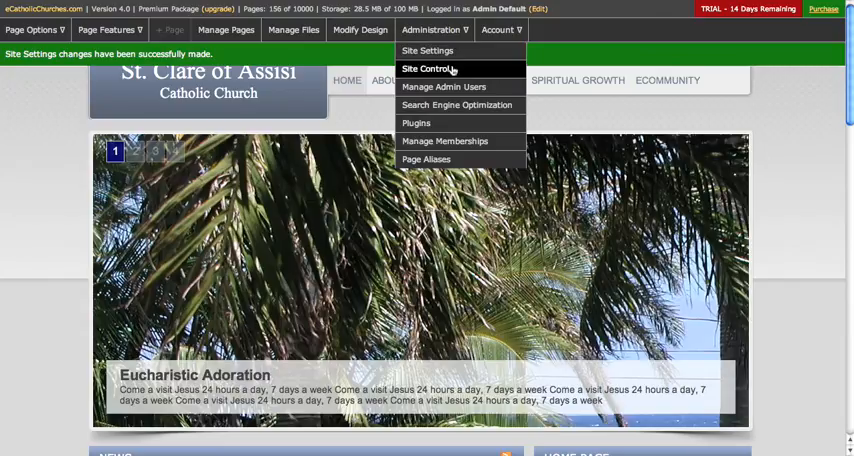
pyautogui.click(428, 68)
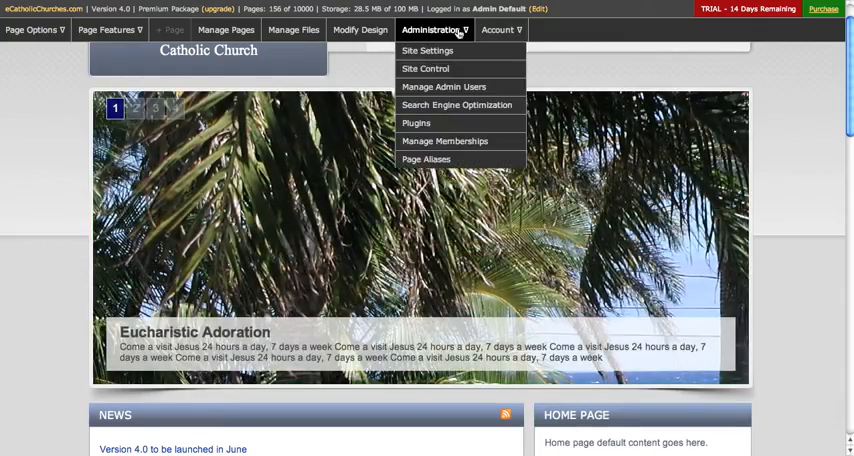
pyautogui.click(456, 104)
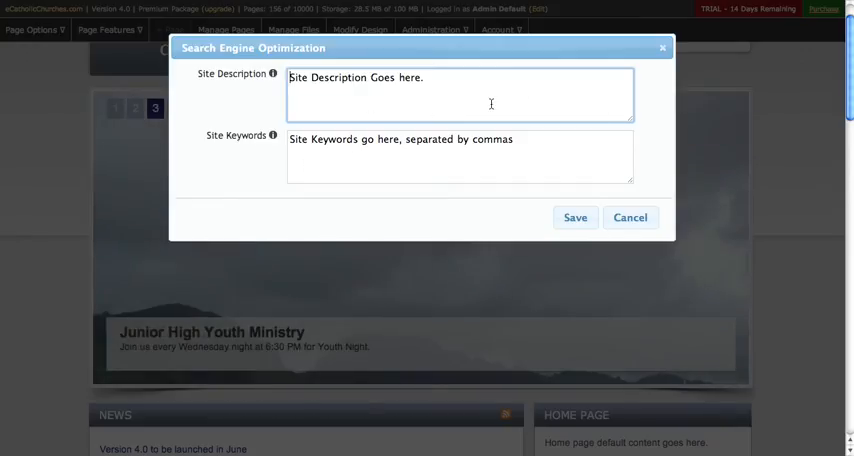
pyautogui.moveTo(548, 160)
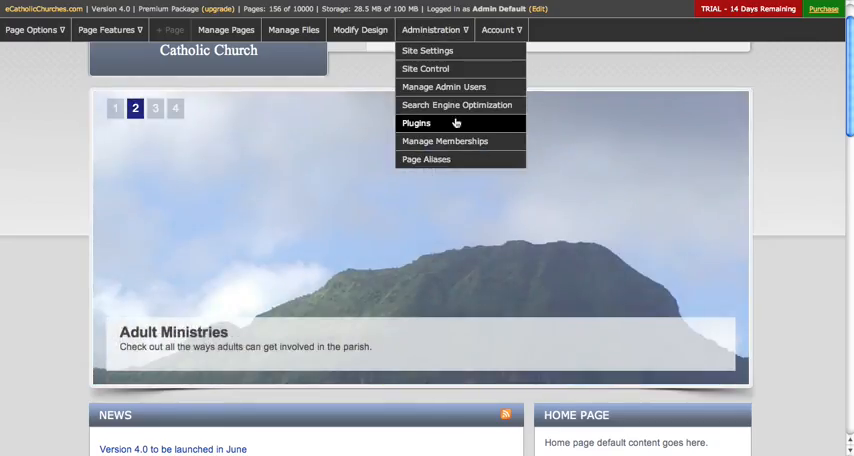
pyautogui.click(416, 124)
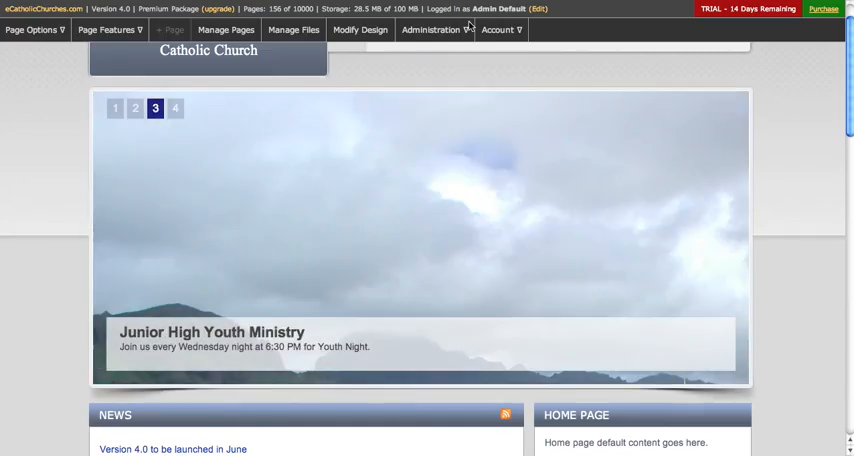
pyautogui.click(434, 30)
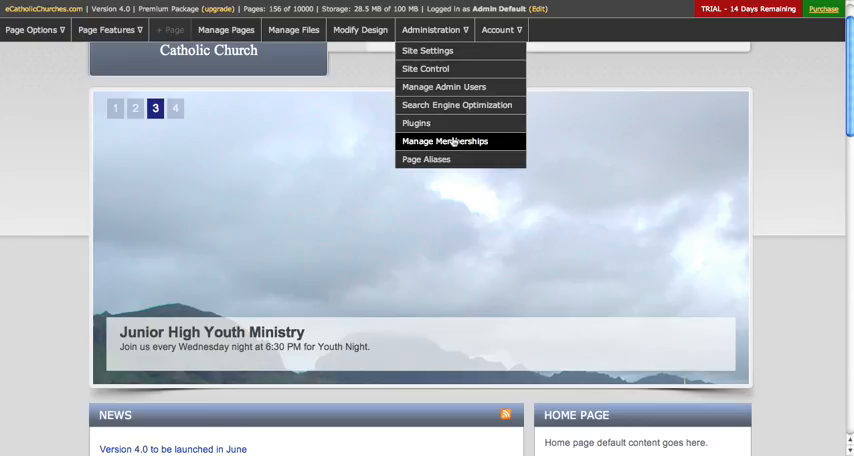
# Step: Review the Liturgy and Testing membership groups in Manage Memberships and cancel without changes
pyautogui.click(446, 140)
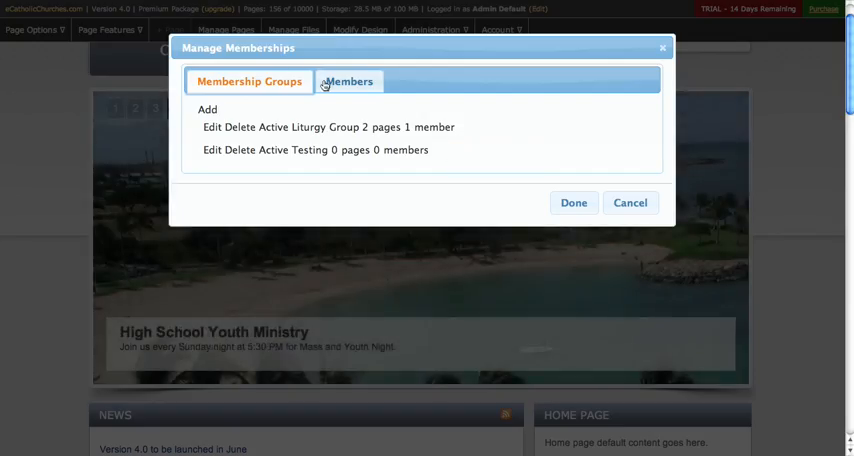
pyautogui.click(348, 80)
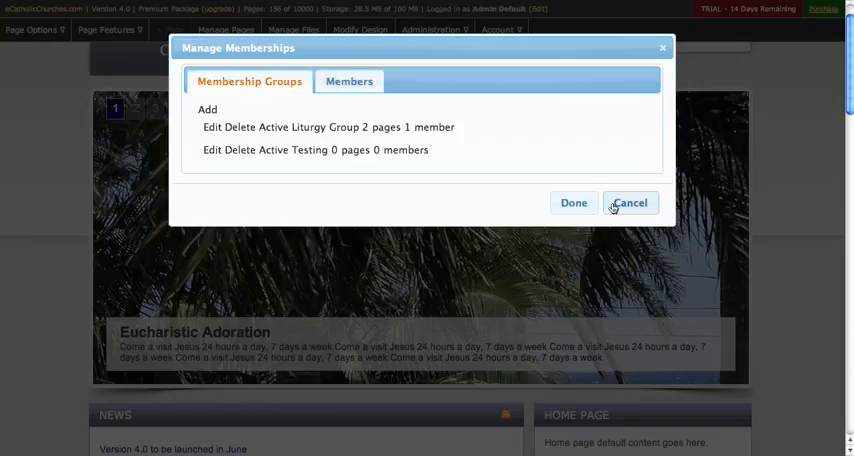
pyautogui.click(628, 202)
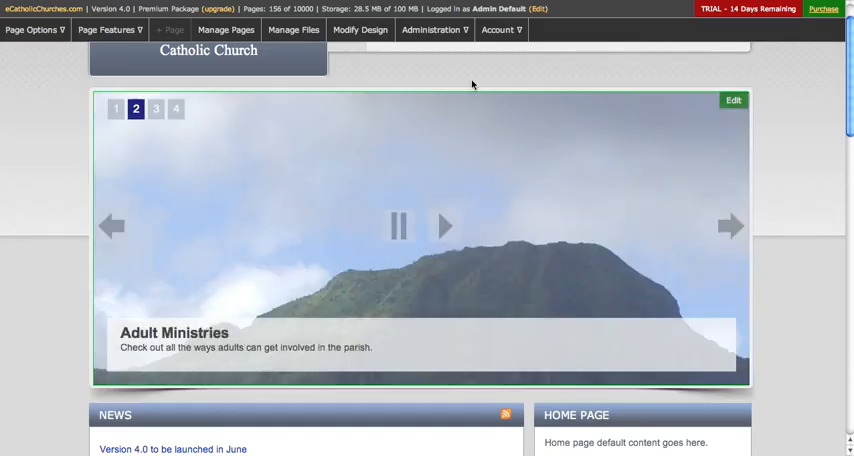
# Step: Show the Administration menu once more with its site settings, plugins, memberships and page aliases
pyautogui.click(432, 28)
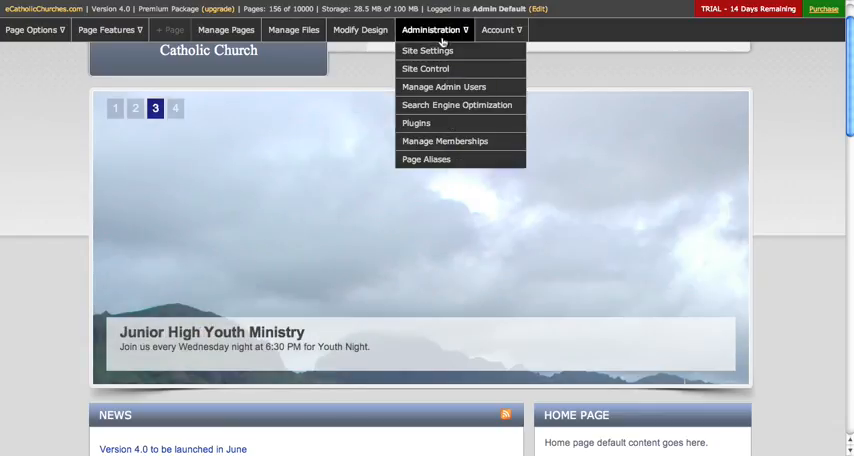
pyautogui.click(174, 108)
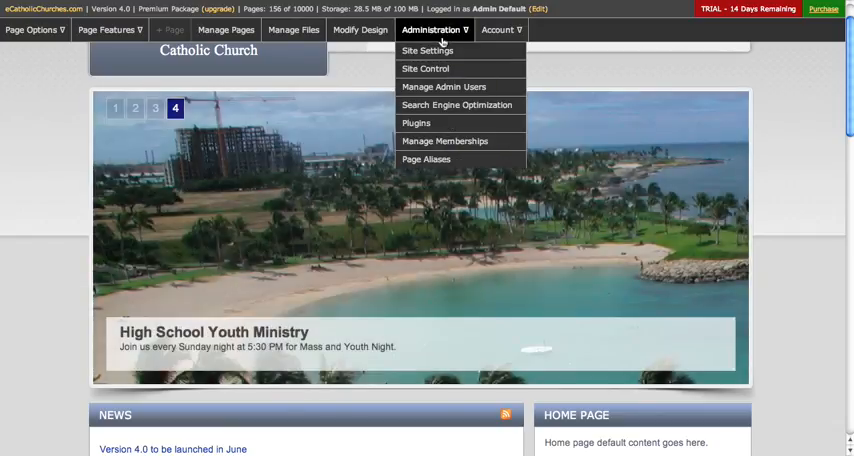
pyautogui.moveTo(424, 68)
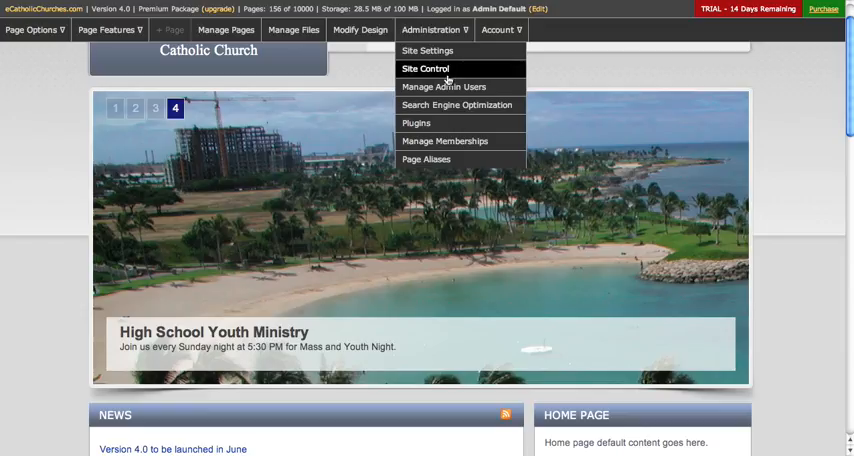